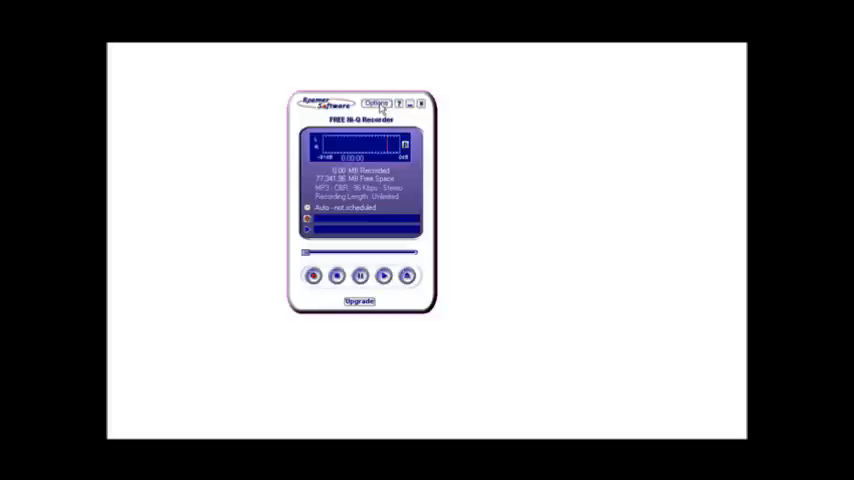
Review the recorder's recording options and close them without changes.
{"action": "left_click", "coordinate": [376, 104]}
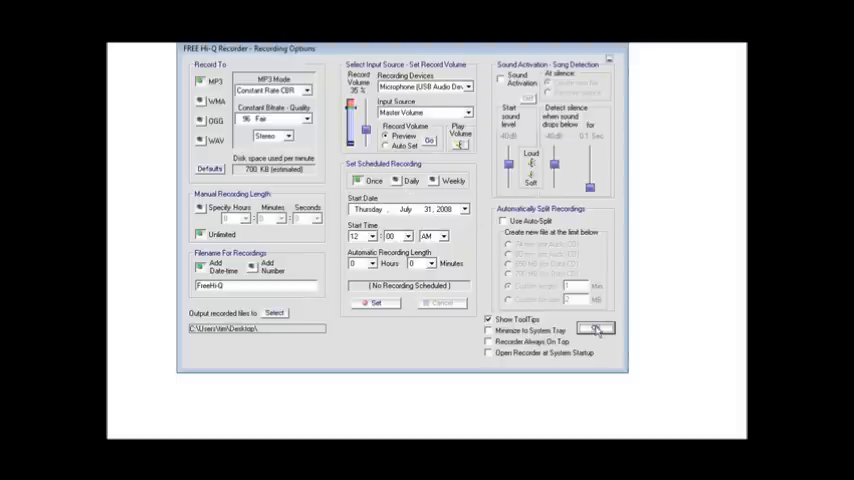
{"action": "left_click", "coordinate": [596, 328]}
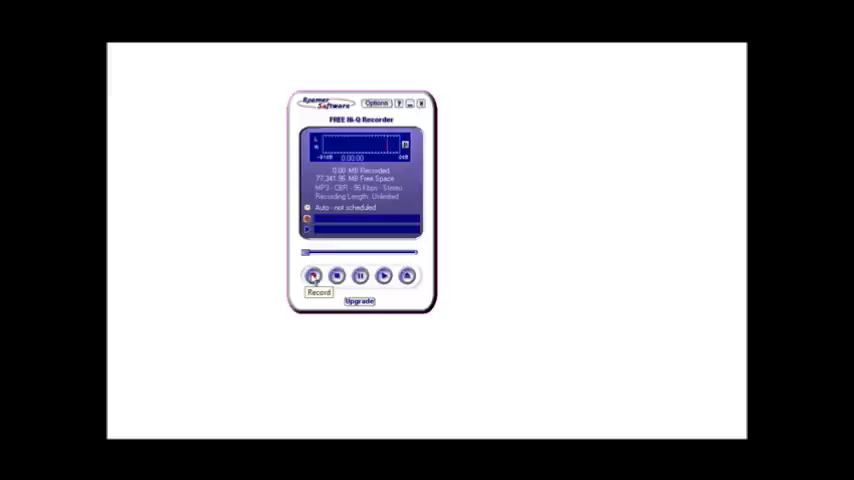
Record two short test clips so they appear in the recorder's file list.
{"action": "left_click", "coordinate": [314, 276]}
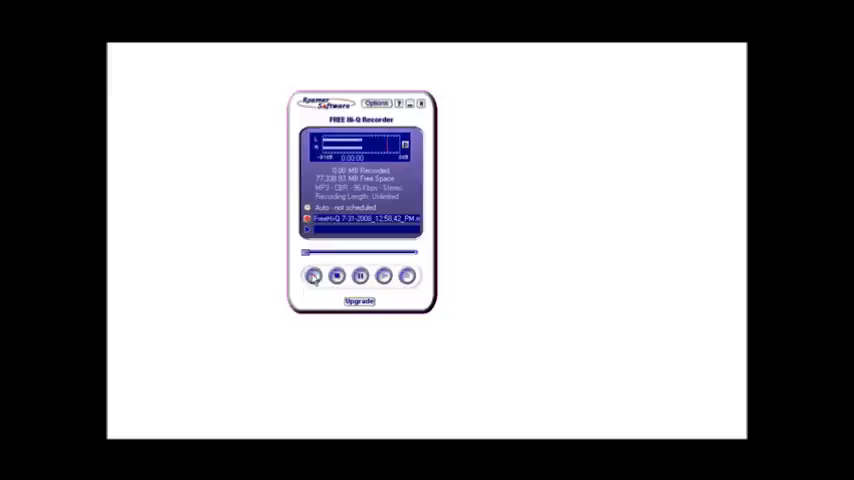
{"action": "left_click", "coordinate": [312, 276]}
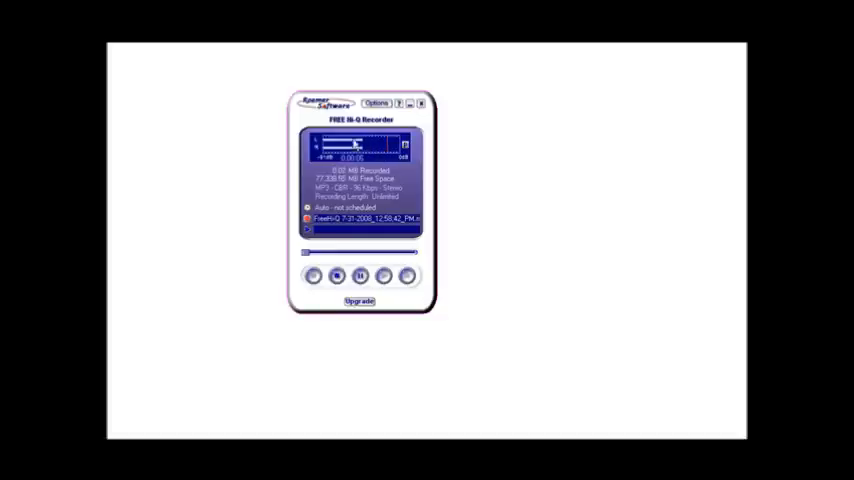
{"action": "left_click", "coordinate": [336, 276]}
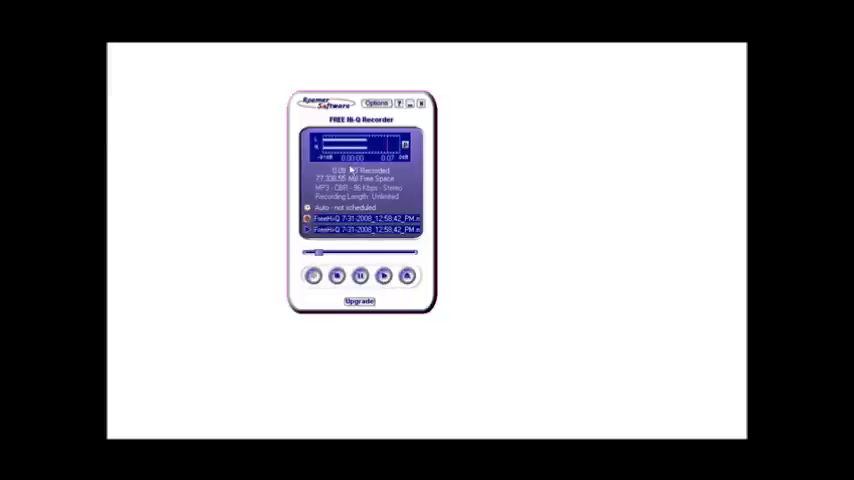
{"action": "left_click", "coordinate": [408, 276]}
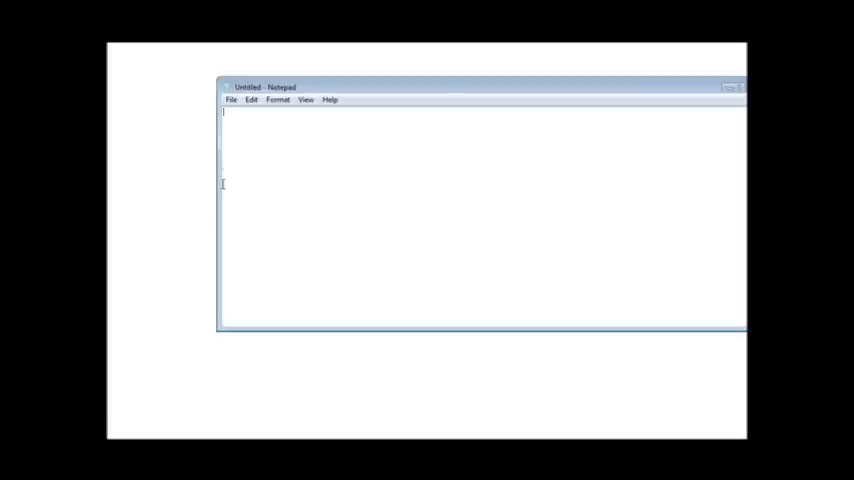
{"action": "mouse_move", "coordinate": [436, 196]}
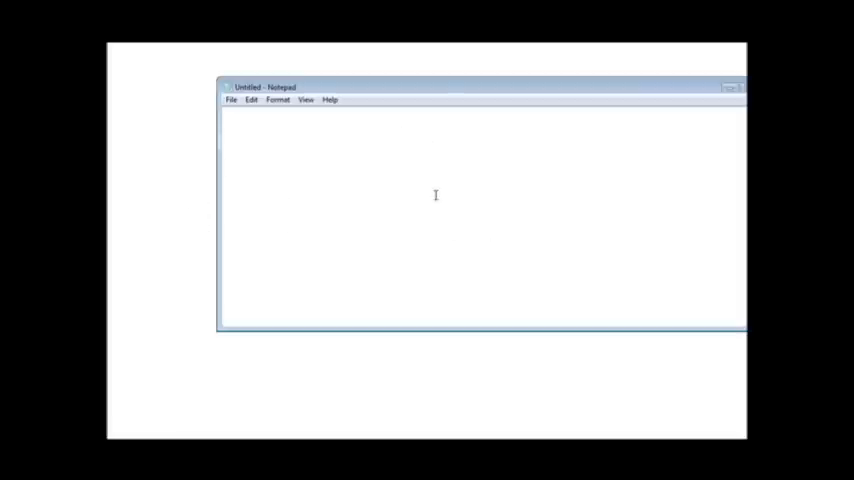
{"action": "mouse_move", "coordinate": [532, 116]}
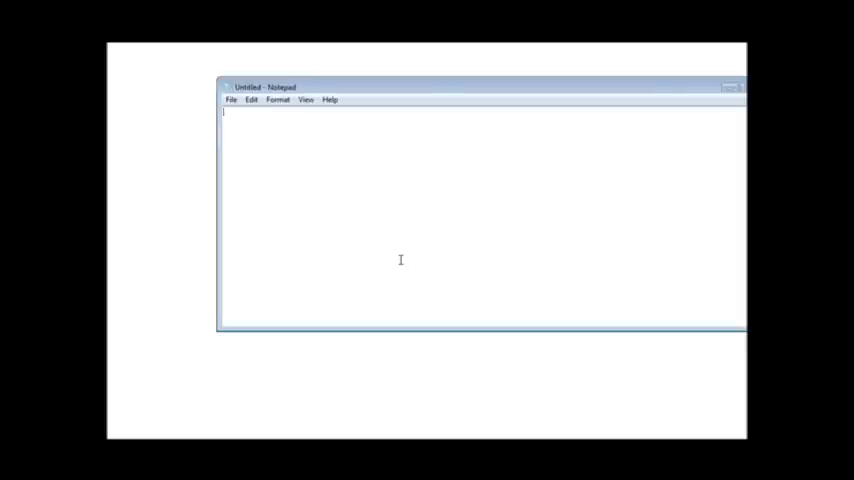
{"action": "mouse_move", "coordinate": [324, 212]}
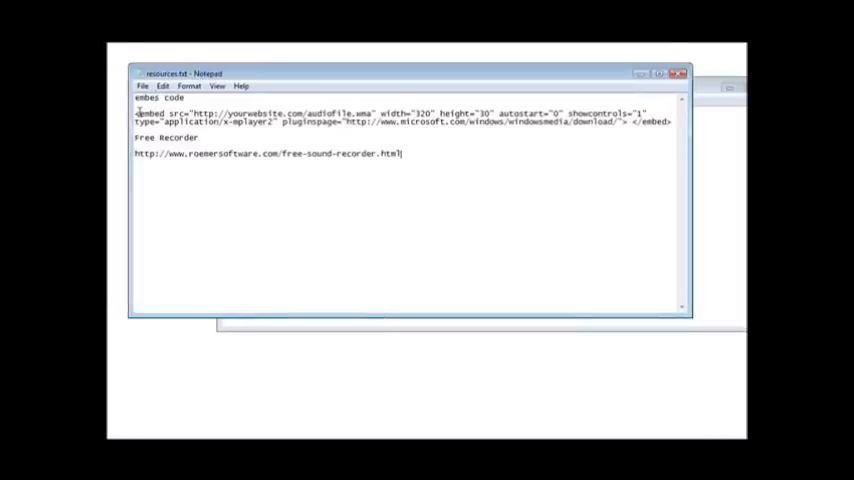
Copy the sample <embed ...> audio code line from the resources notes.
{"action": "left_click_drag", "start_coordinate": [136, 112], "coordinate": [312, 112]}
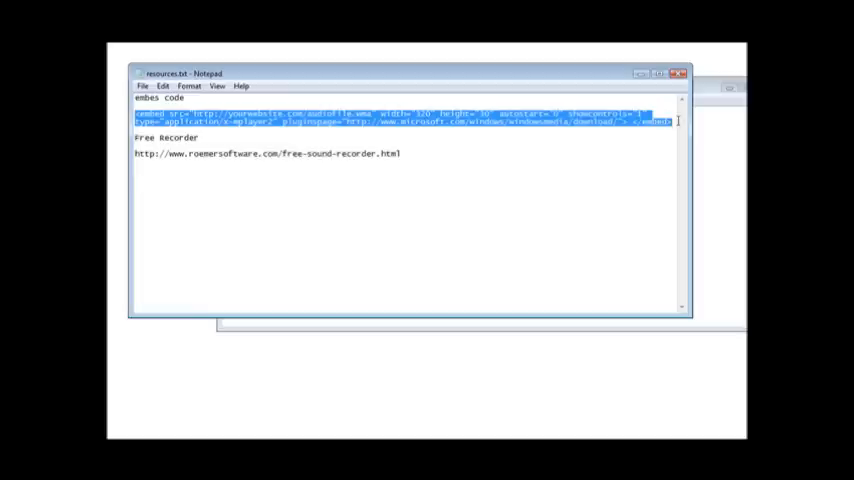
{"action": "right_click", "coordinate": [570, 122]}
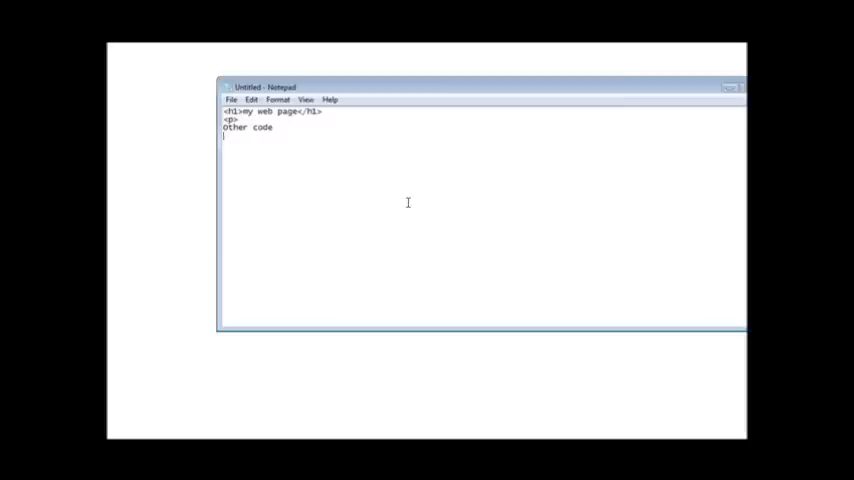
Add the 'Listen to the audio' paragraph line to the page.
{"action": "type", "text": "<p>"}
{"action": "type", "text": "Listen to t"}
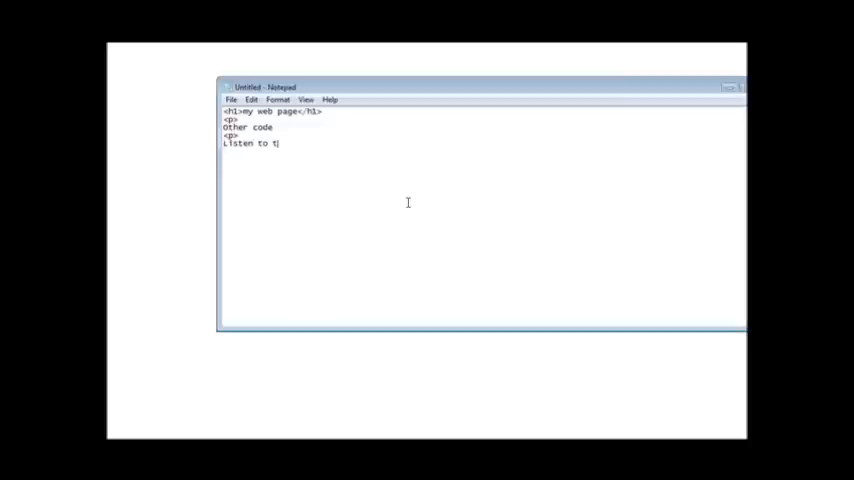
{"action": "type", "text": "he audio"}
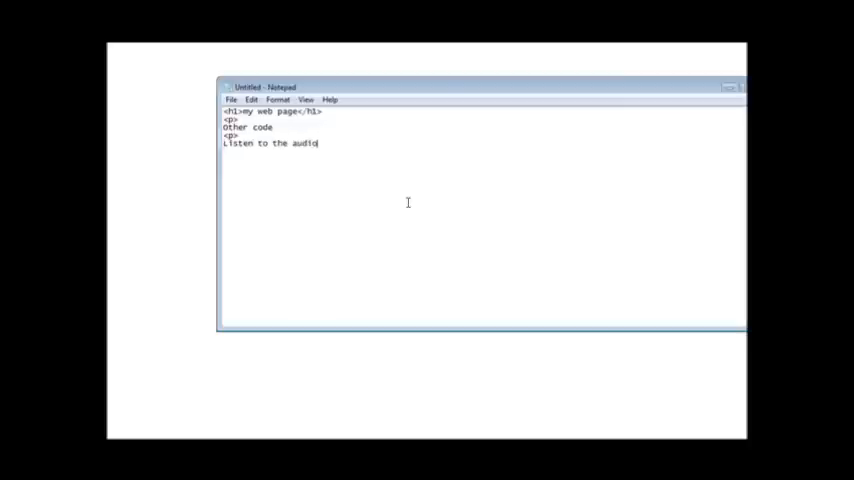
{"action": "key", "text": "enter"}
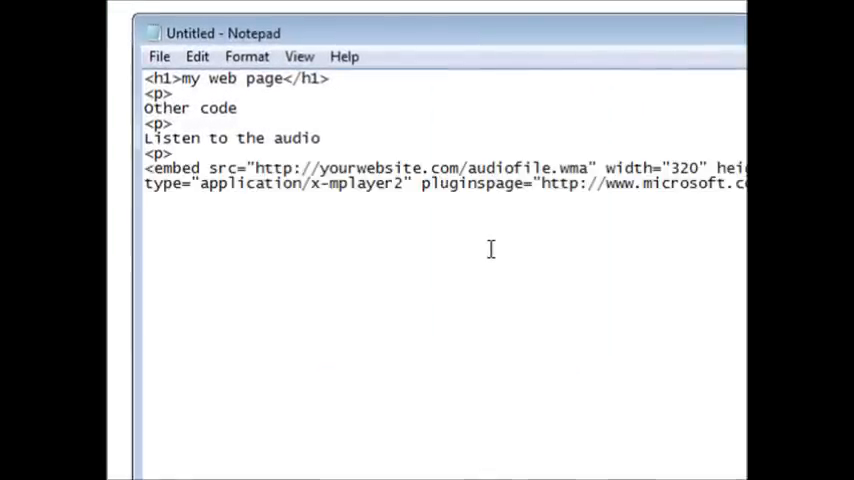
{"action": "mouse_move", "coordinate": [450, 102]}
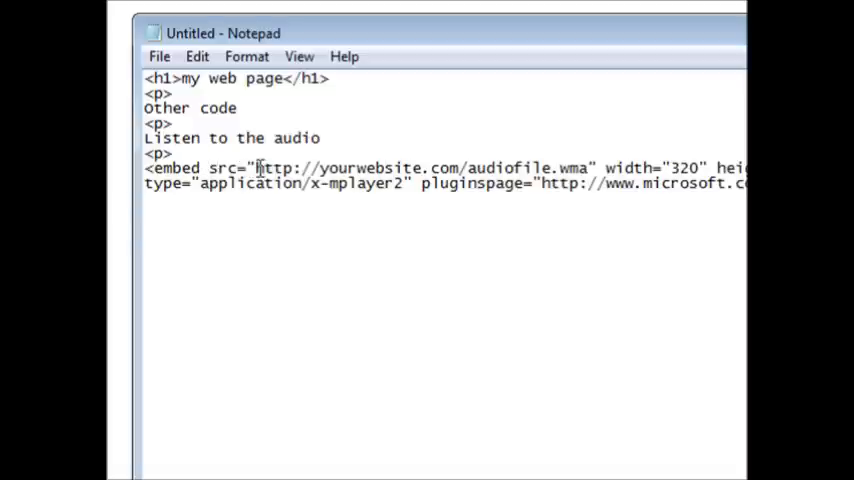
Point the pasted embed code's src at test.mp3 instead of the placeholder address.
{"action": "left_click_drag", "start_coordinate": [256, 168], "coordinate": [560, 168]}
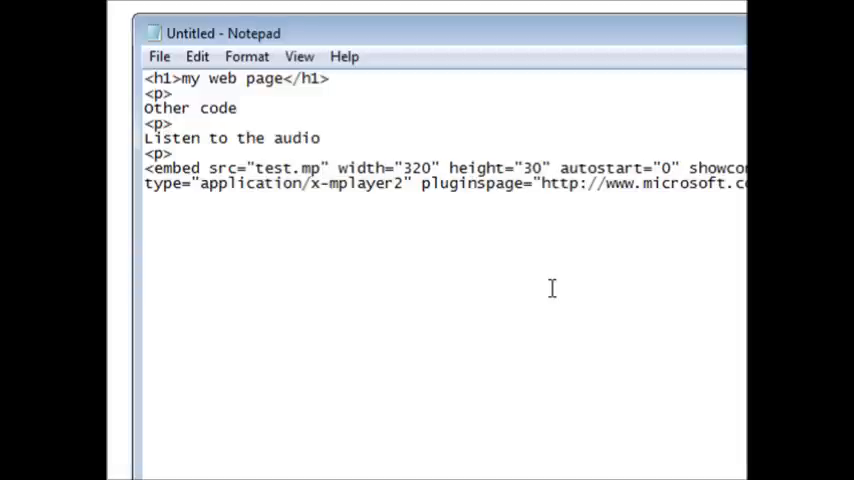
{"action": "type", "text": "3"}
{"action": "type", "text": "page.h"}
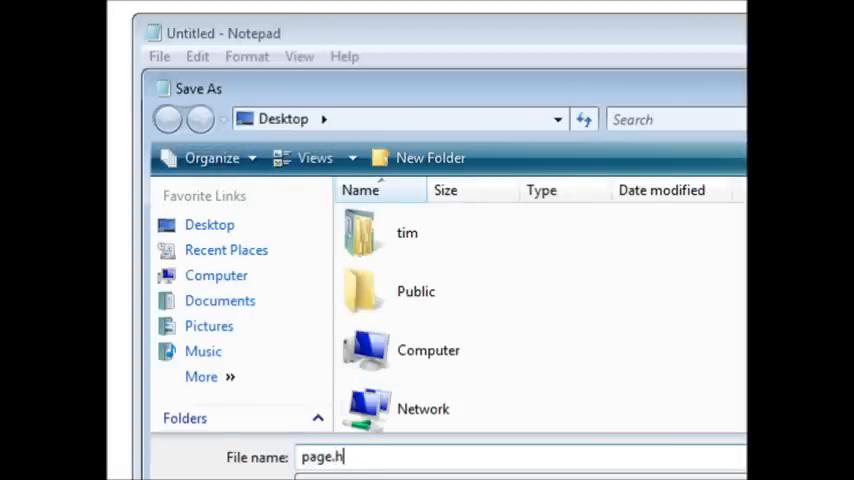
Save the page to the desktop as page.html.
{"action": "type", "text": "tml"}
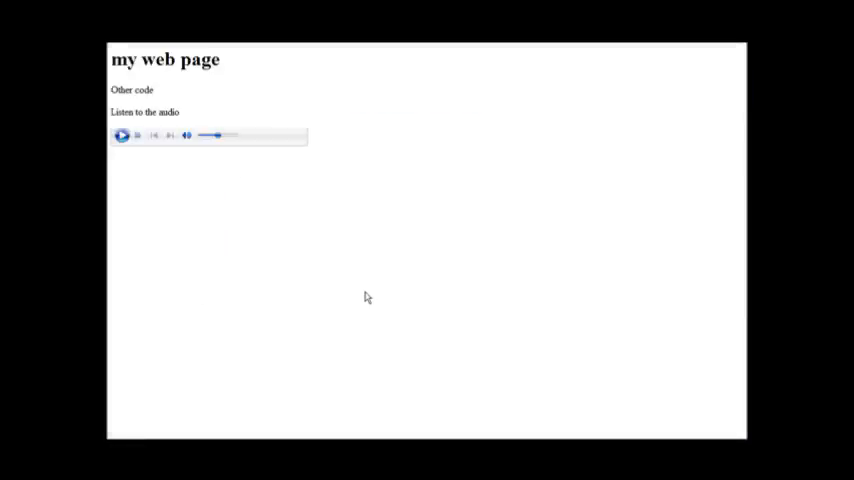
{"action": "mouse_move", "coordinate": [120, 136]}
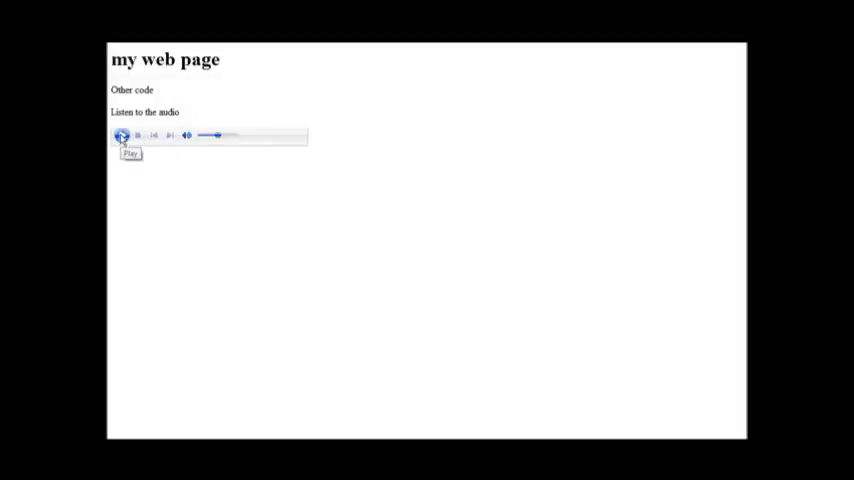
Play the test audio in the page's embedded audio player.
{"action": "left_click", "coordinate": [120, 136]}
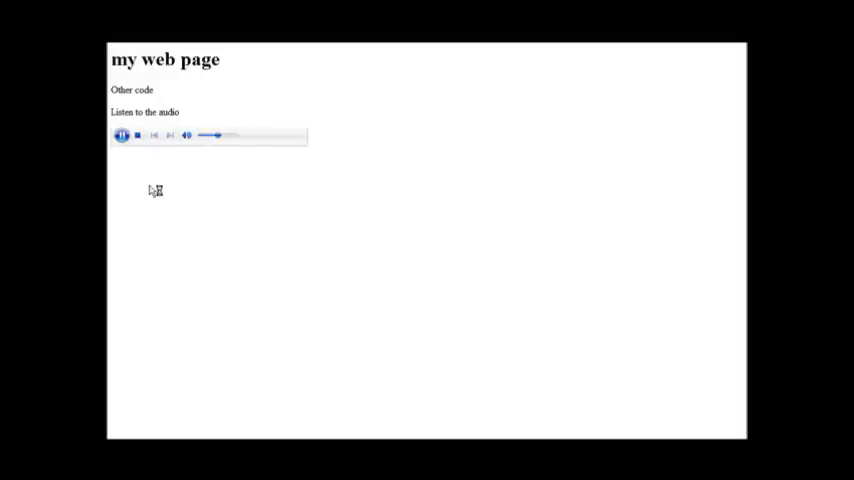
{"action": "mouse_move", "coordinate": [208, 188]}
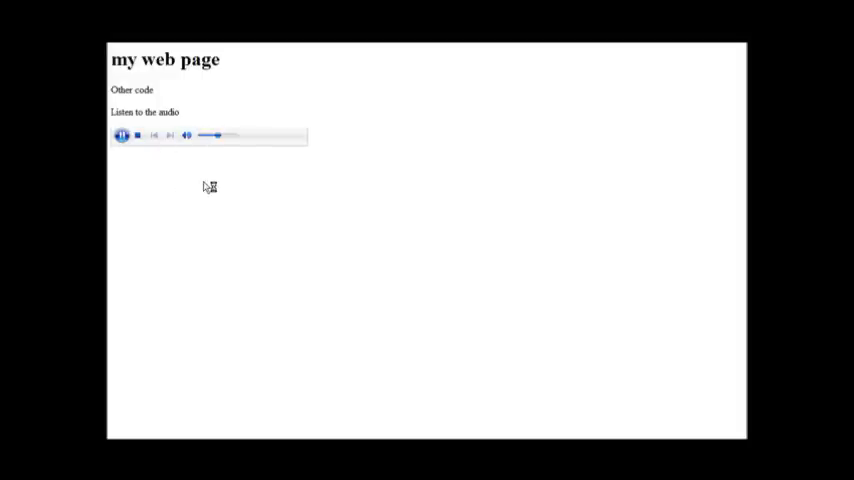
{"action": "left_click", "coordinate": [120, 136]}
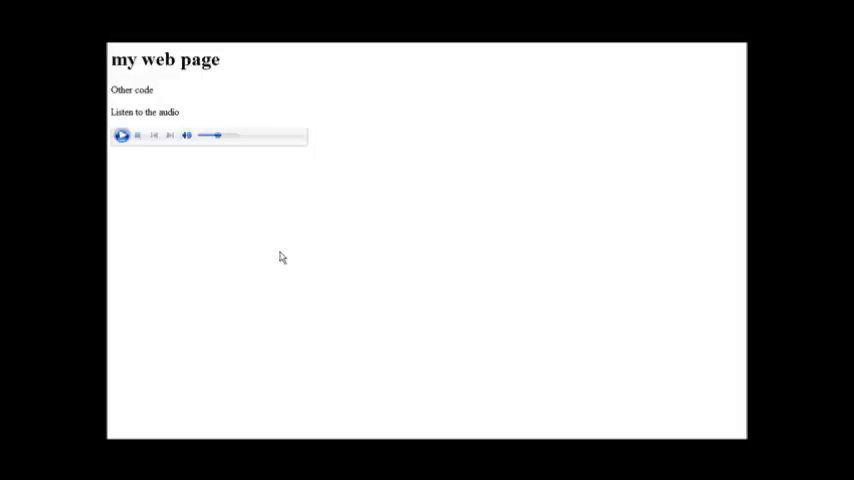